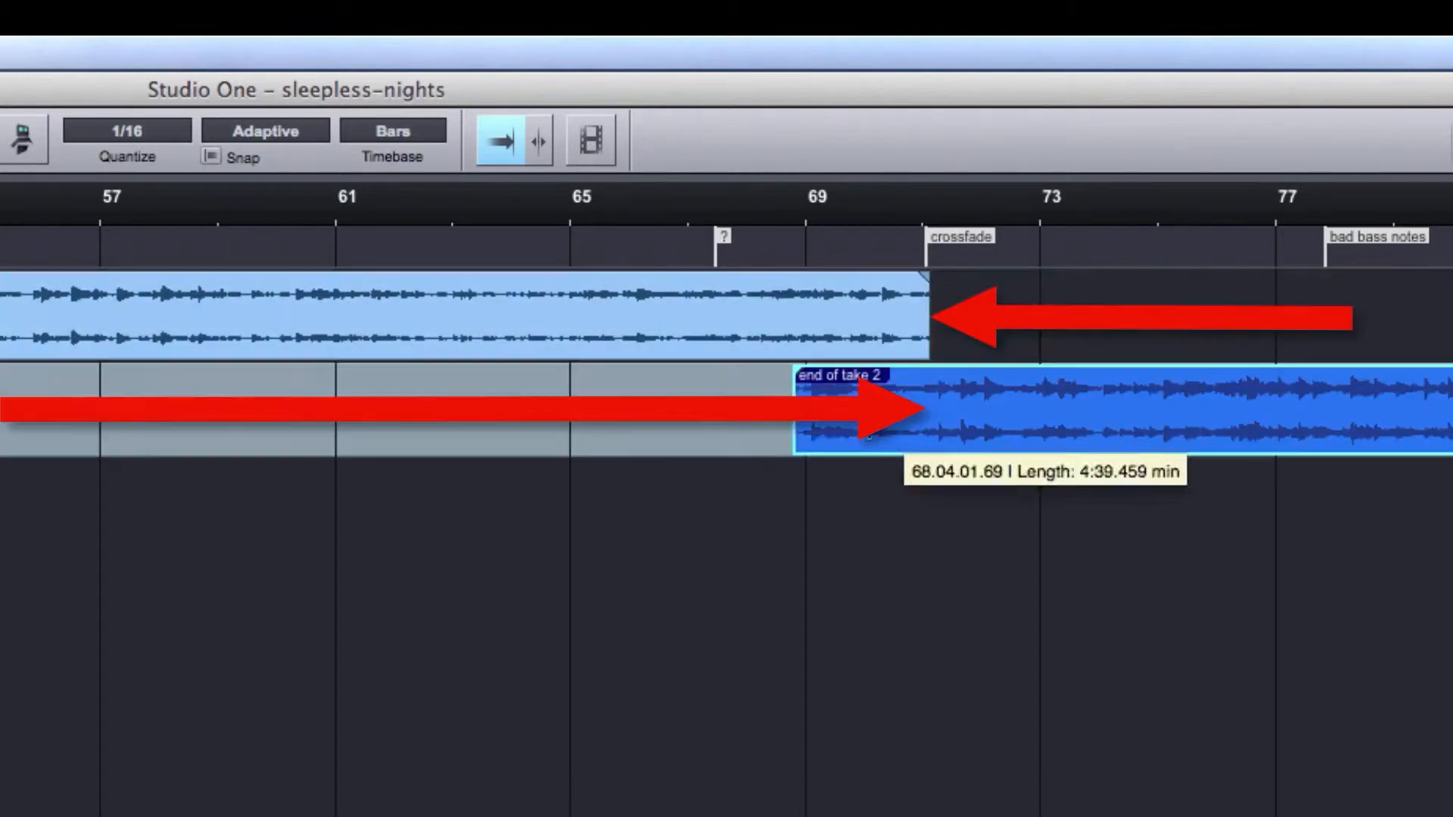
- Start the 'end of take 2' region exactly at the crossfade marker where take 1 ends
drag(802, 407, 913, 389)
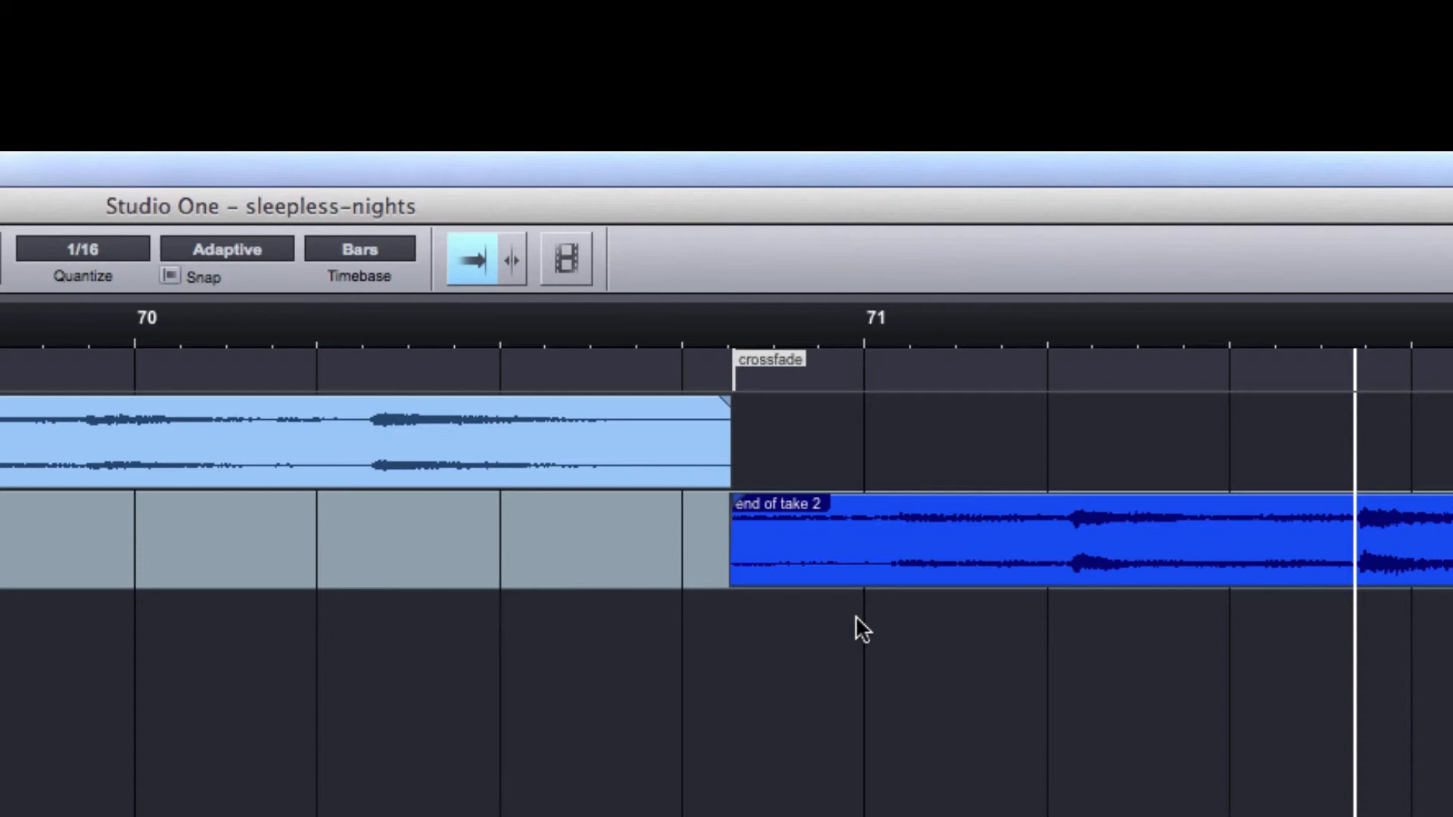
mouse_move(751, 436)
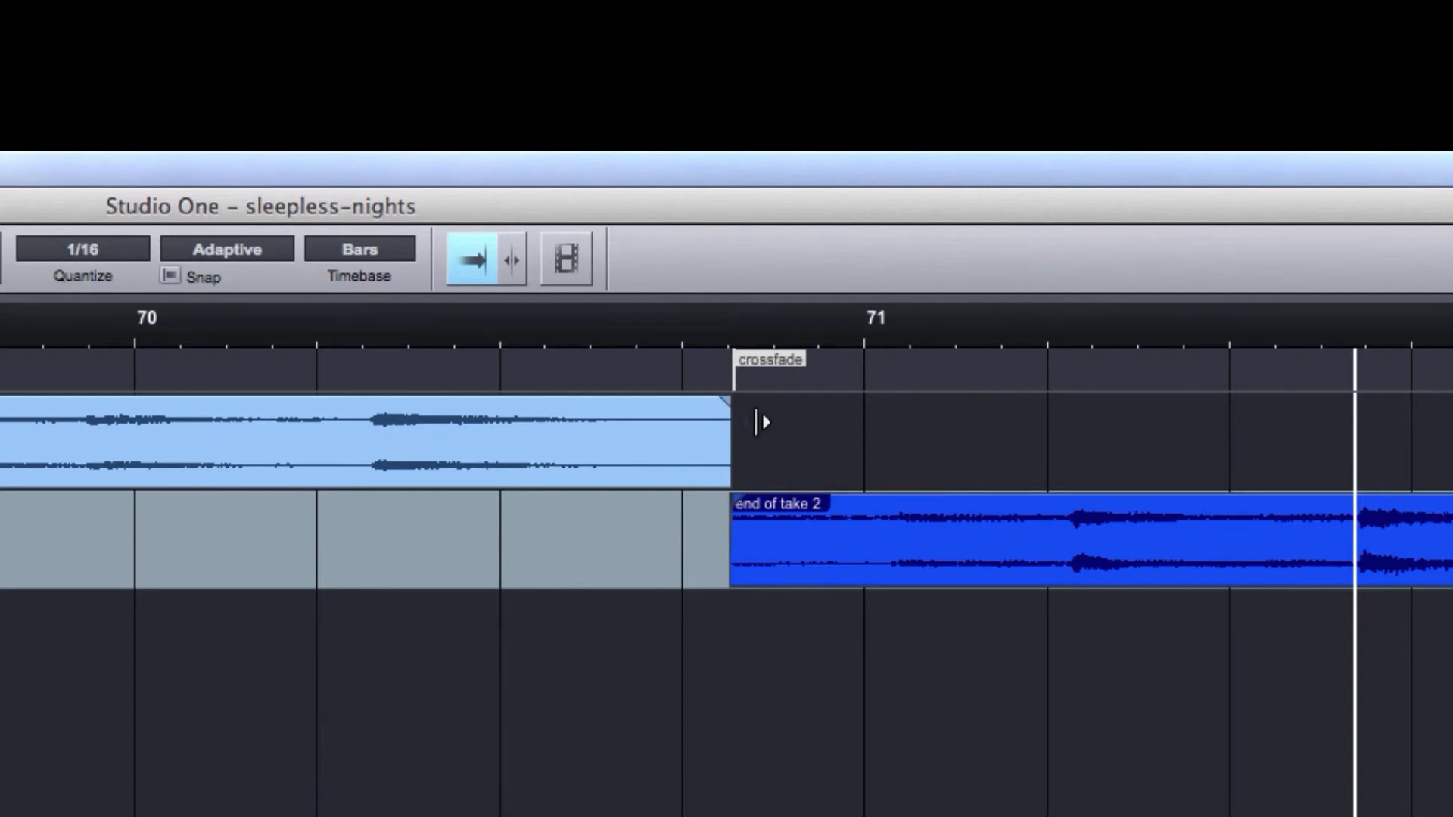
- Extend the upper take into bar 71, trim 'end of take 2' to start there, and add a 202 ms fade-out
drag(728, 445, 921, 445)
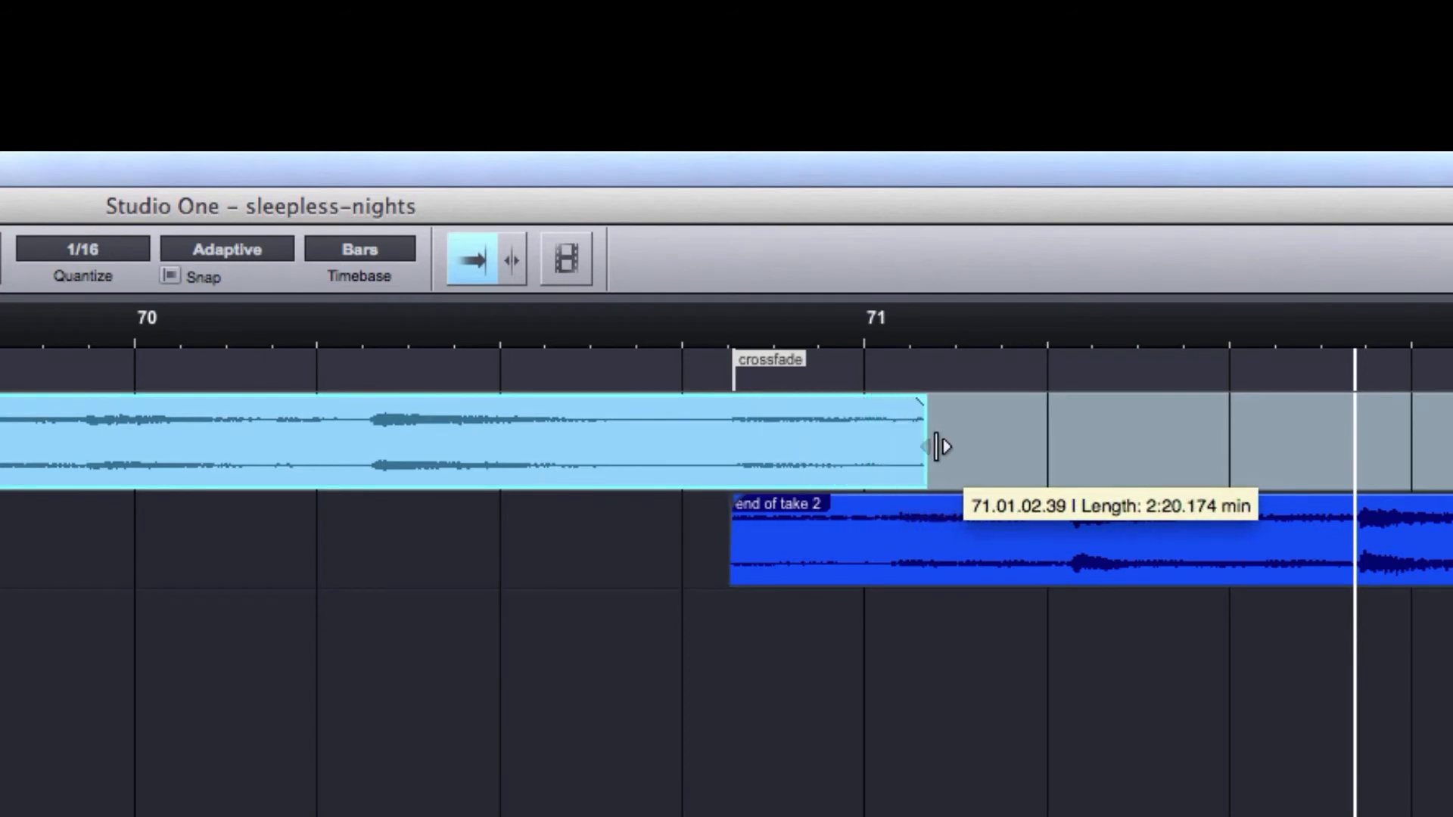
drag(918, 445, 1066, 445)
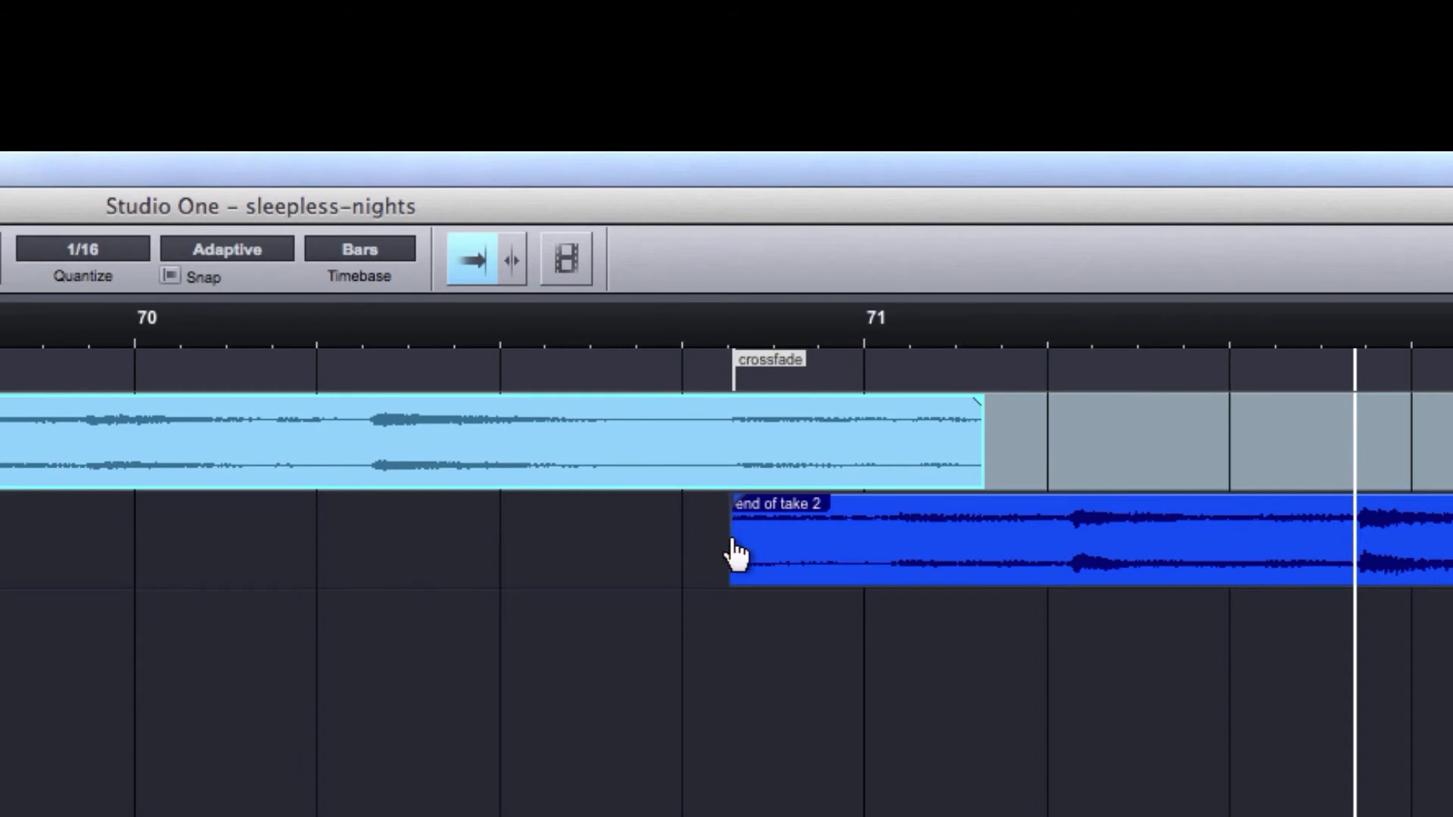
drag(737, 537, 894, 538)
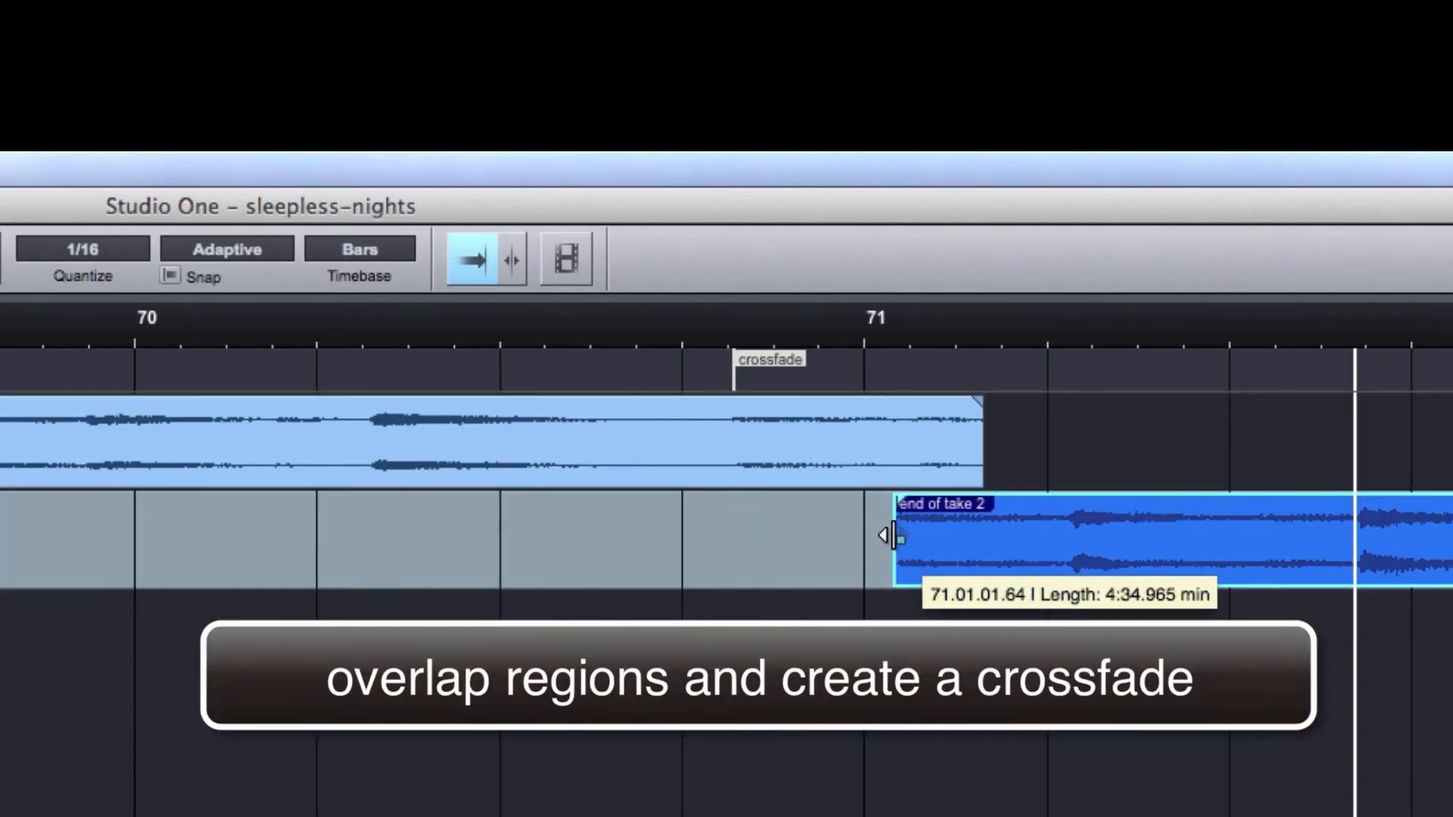
drag(973, 403, 903, 411)
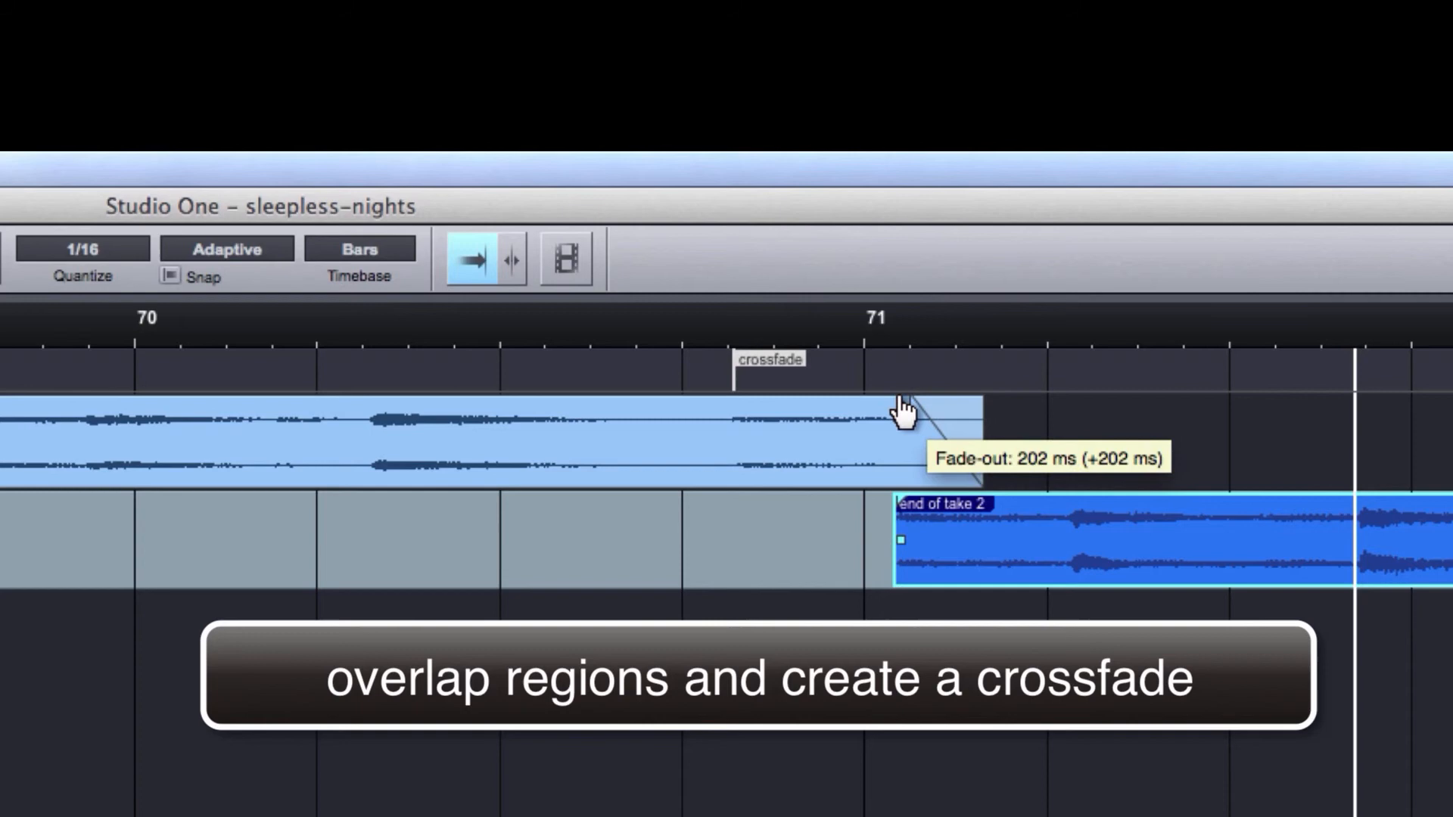